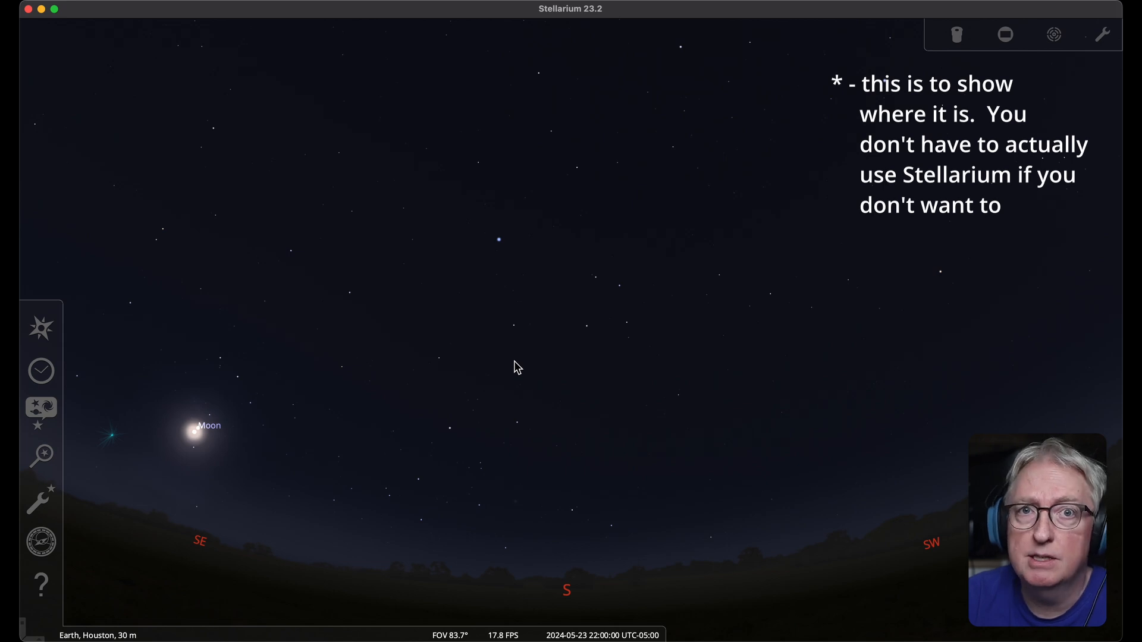
mouse_move(539, 462)
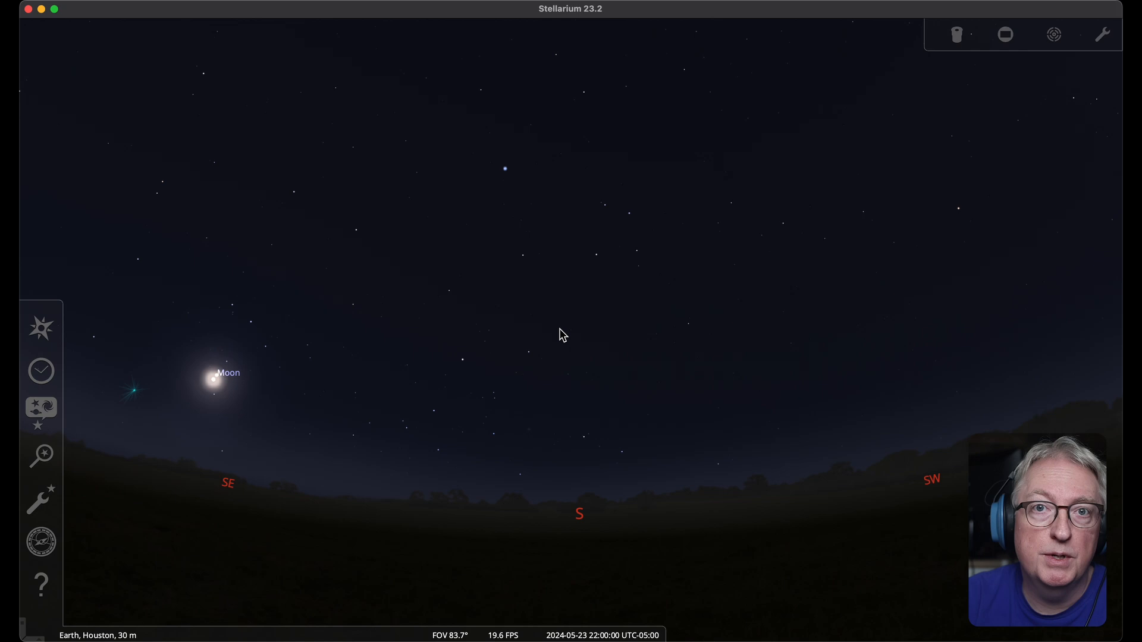
Step: Select the Blaze Star (T CrB) to show its catalog details panel
click(40, 454)
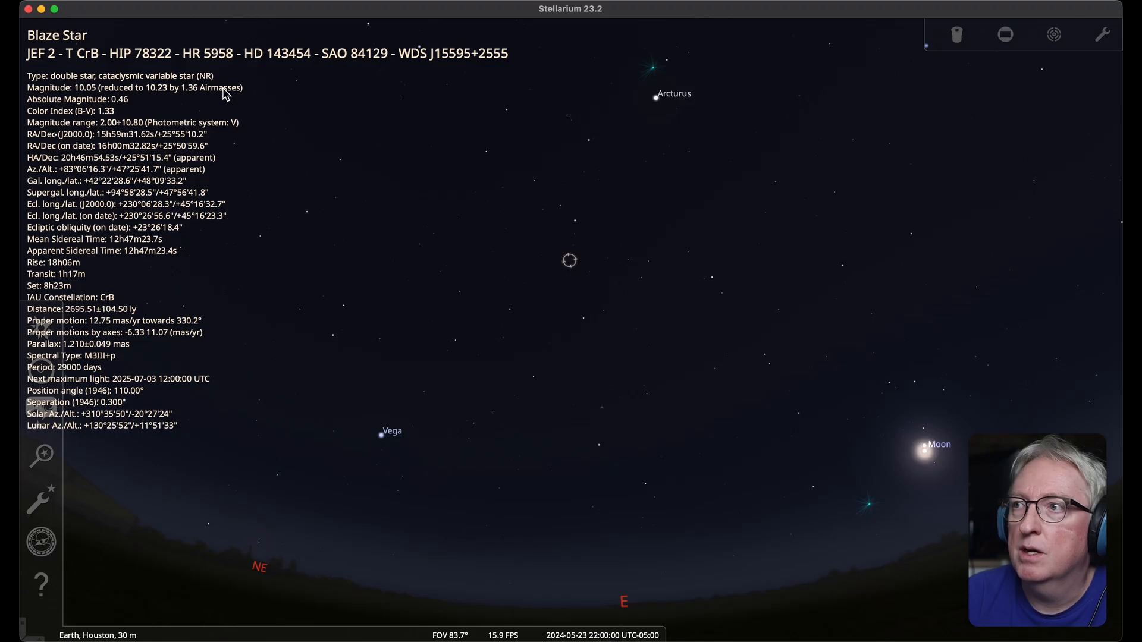
mouse_move(803, 79)
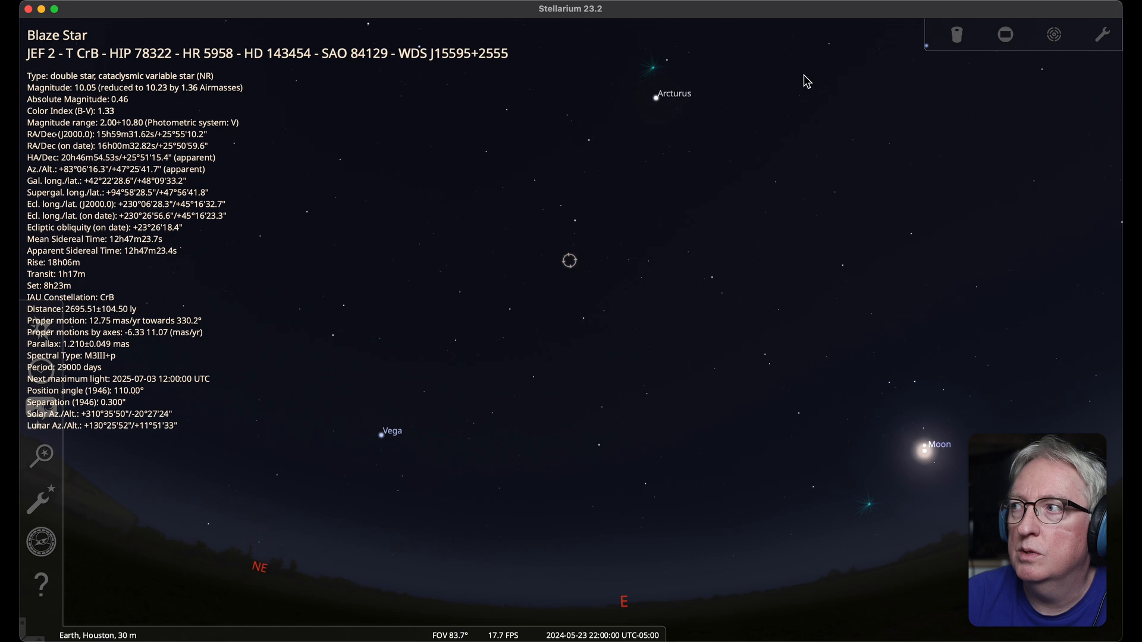
mouse_move(1005, 34)
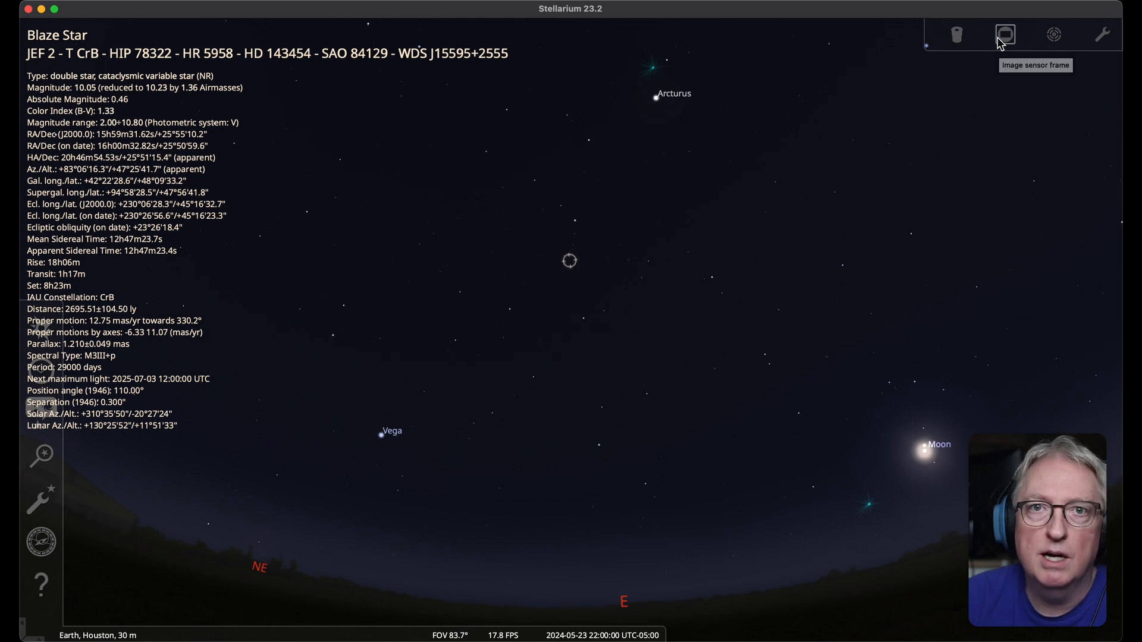
Step: Show the Seestar S50 sensor frame, then search 'IC 45' for galaxy IC 4587
click(1006, 34)
text(IC 4587)
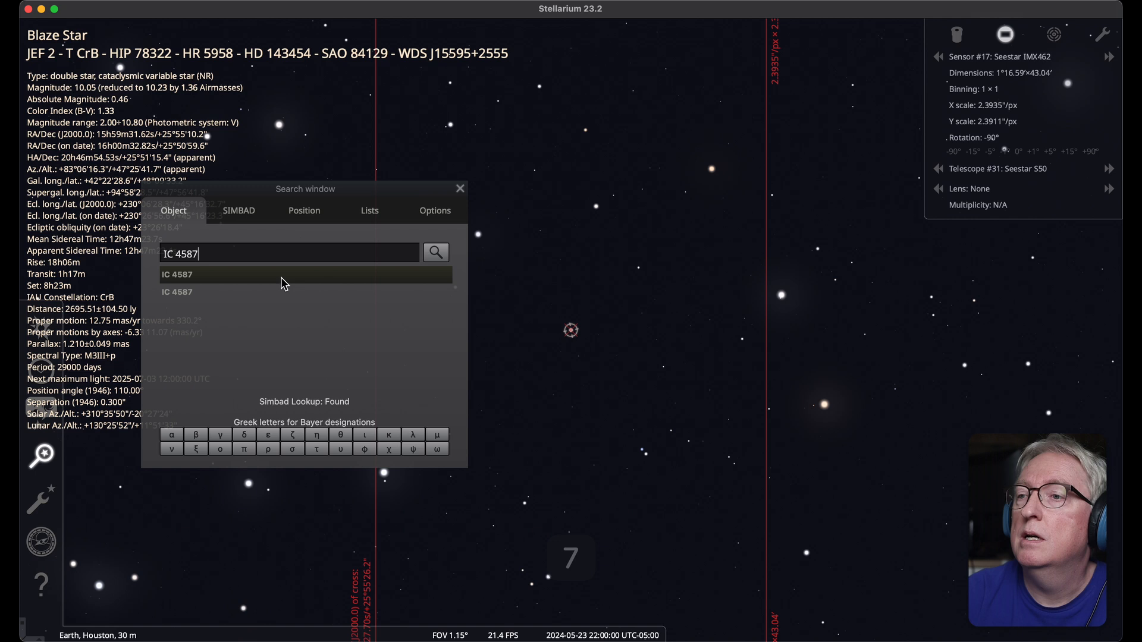
click(176, 274)
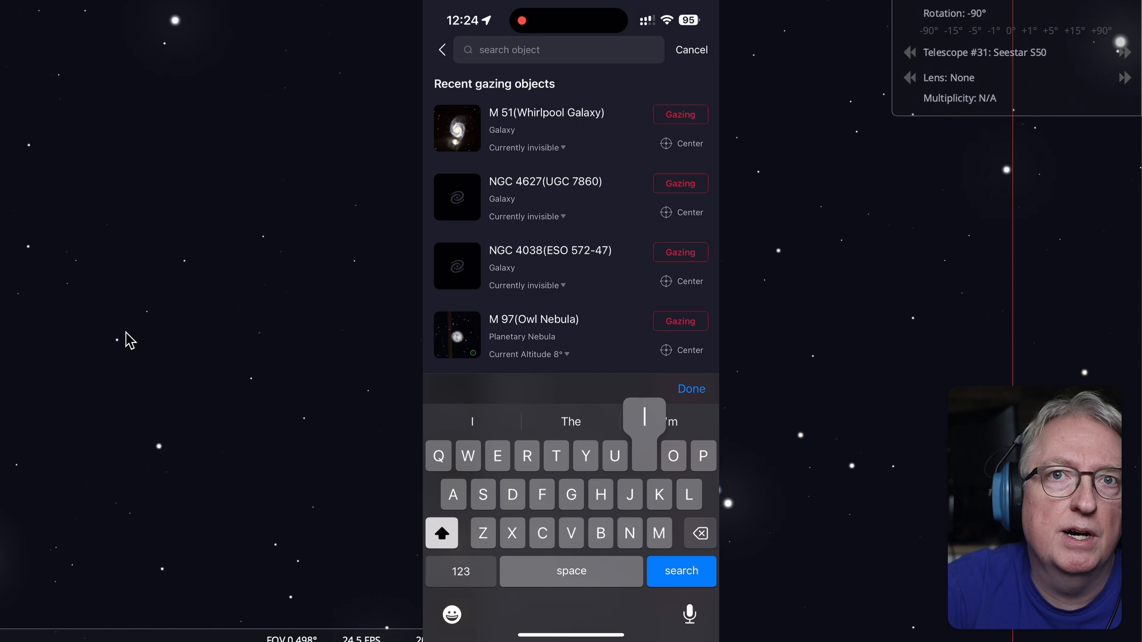
text(Ic 45)
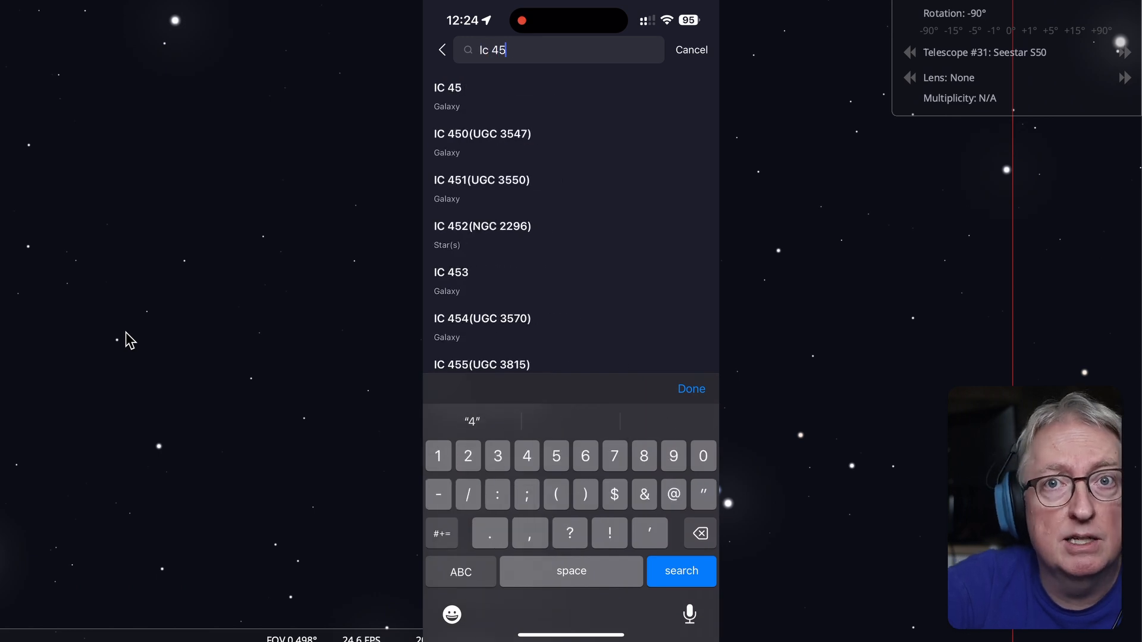